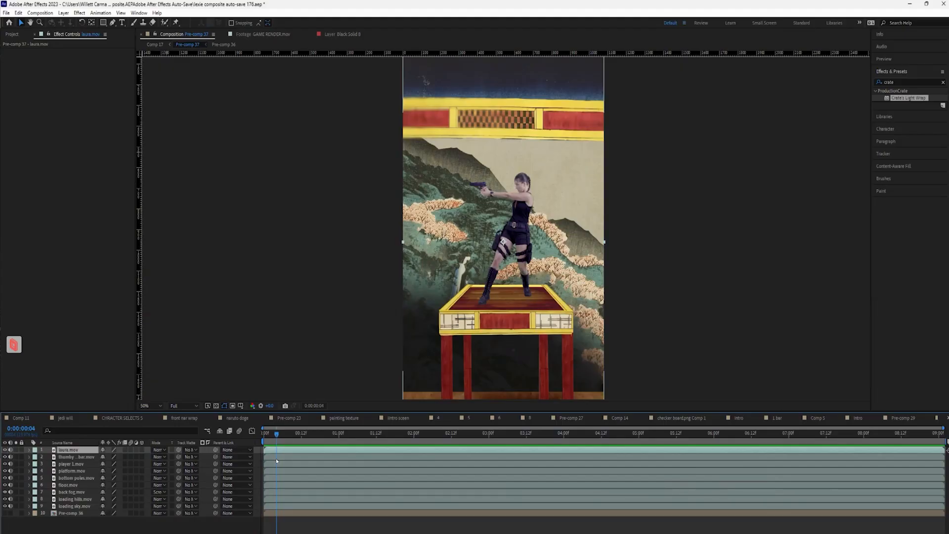
Play the composition to preview the character standing on the platform in the painted scene
click(348, 433)
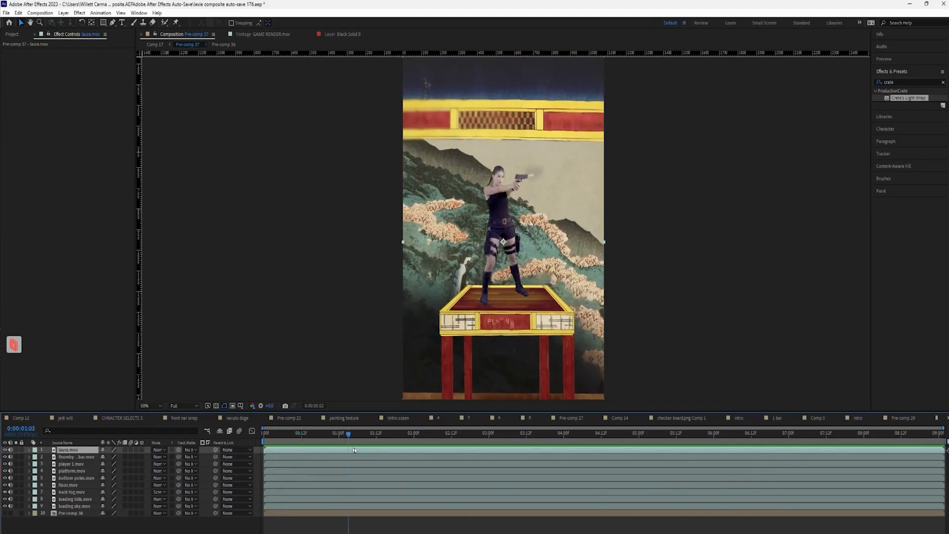